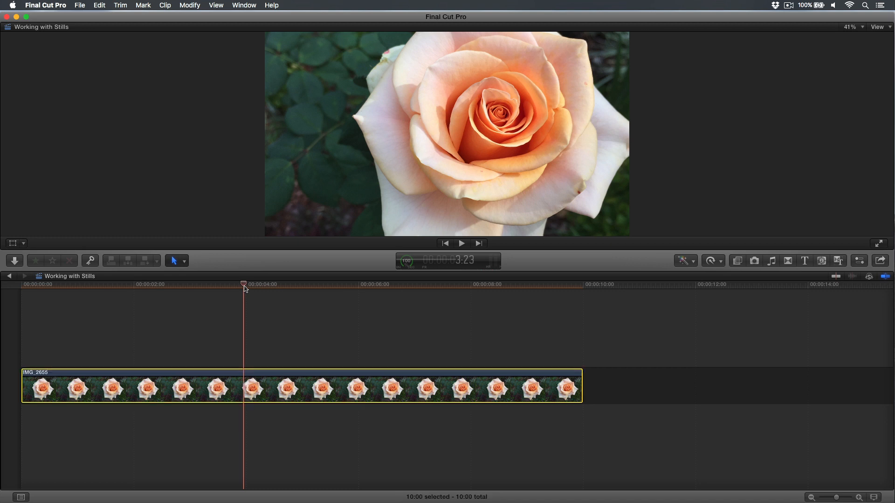
Show the Stylize effects in the Effects browser to preview Sketch on the rose
{"action": "left_click", "coordinate": [737, 261]}
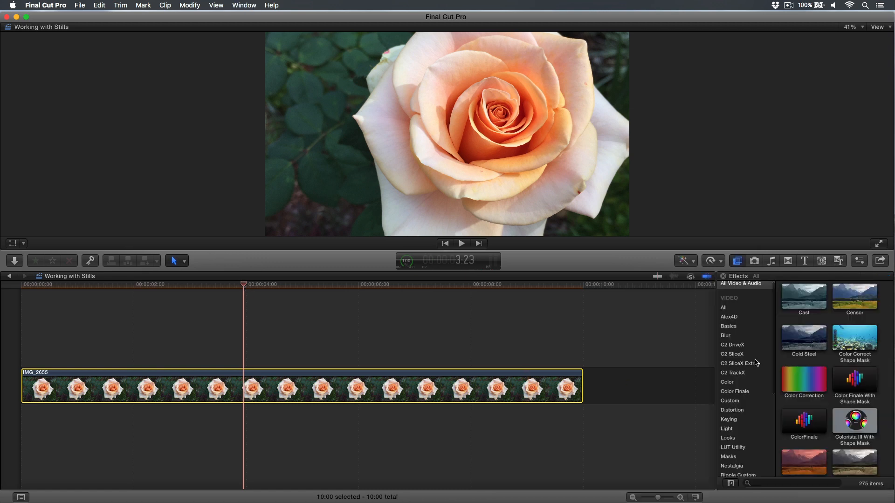
{"action": "left_click", "coordinate": [729, 389]}
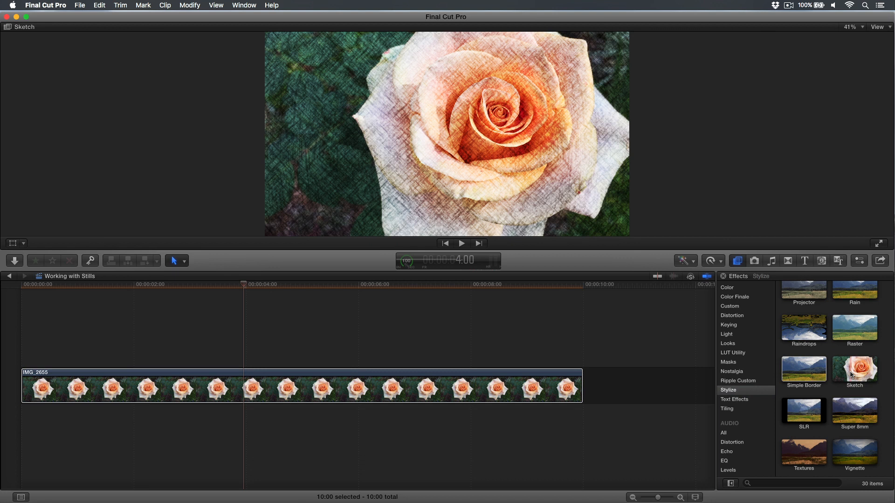
Apply the Sketch effect to the 10-second rose still at Intensity 50
{"action": "left_click", "coordinate": [854, 367]}
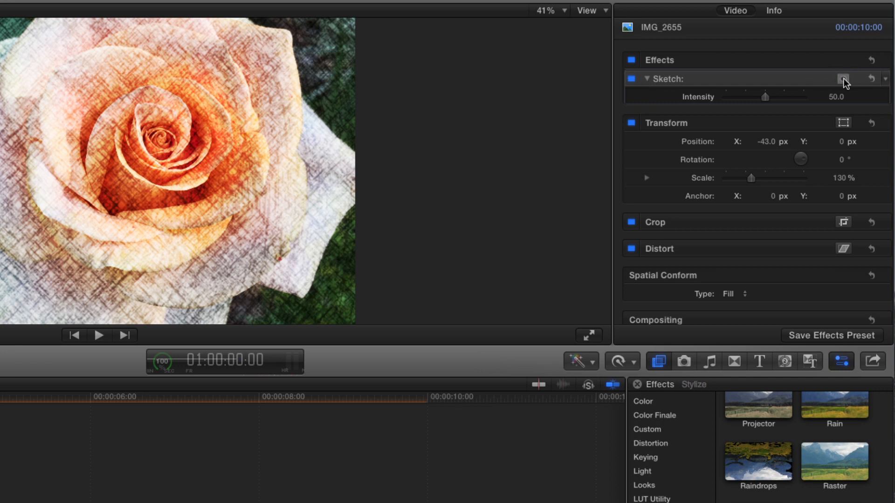
Add a color mask to Sketch, sampling the rose's peach colour
{"action": "left_click", "coordinate": [844, 78]}
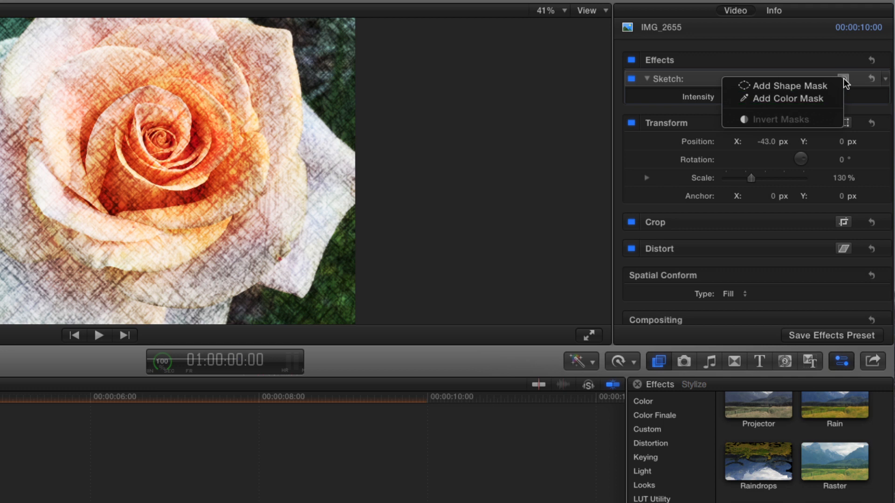
{"action": "left_click", "coordinate": [844, 79]}
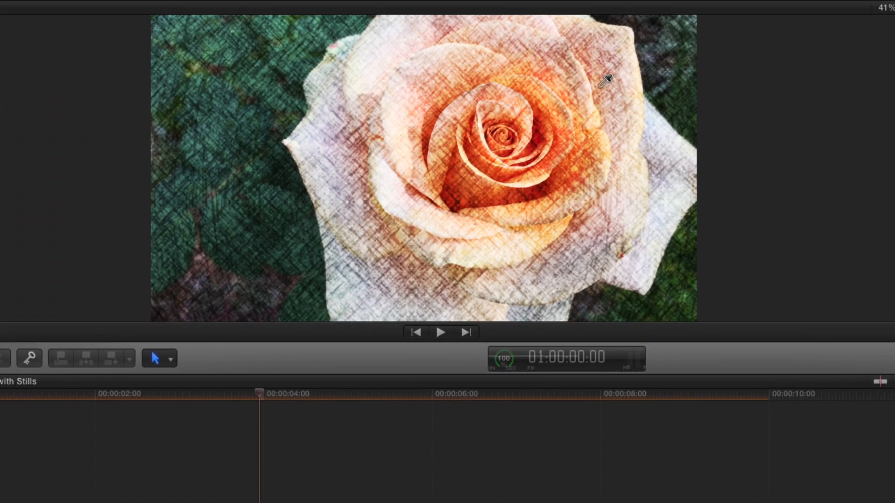
{"action": "mouse_move", "coordinate": [466, 110]}
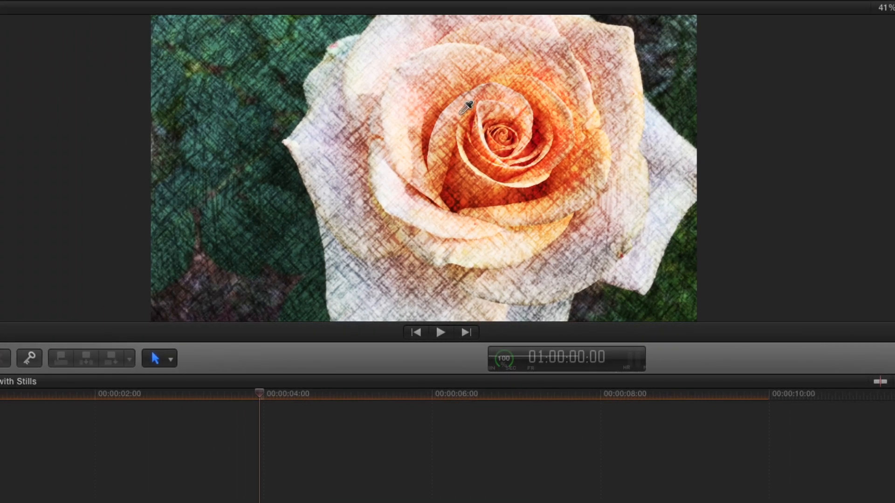
{"action": "left_click", "coordinate": [461, 111]}
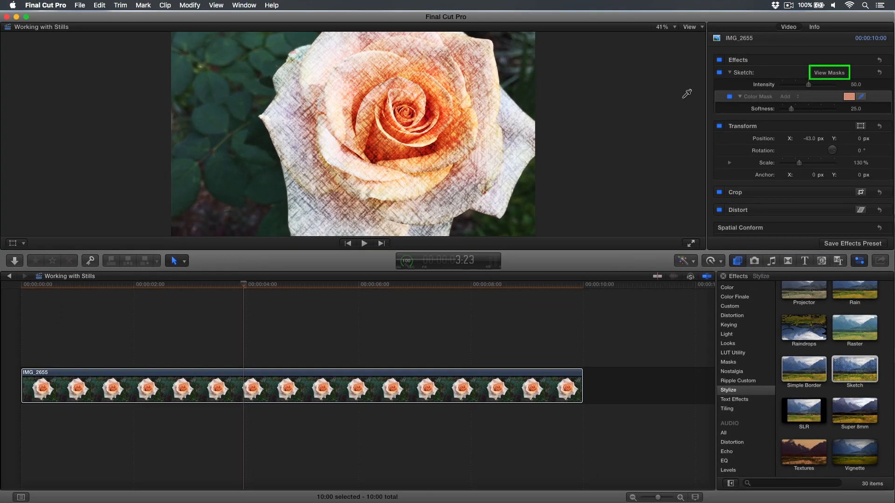
Raise the color mask Softness from 20 to 53 while viewing the matte
{"action": "left_click", "coordinate": [829, 73]}
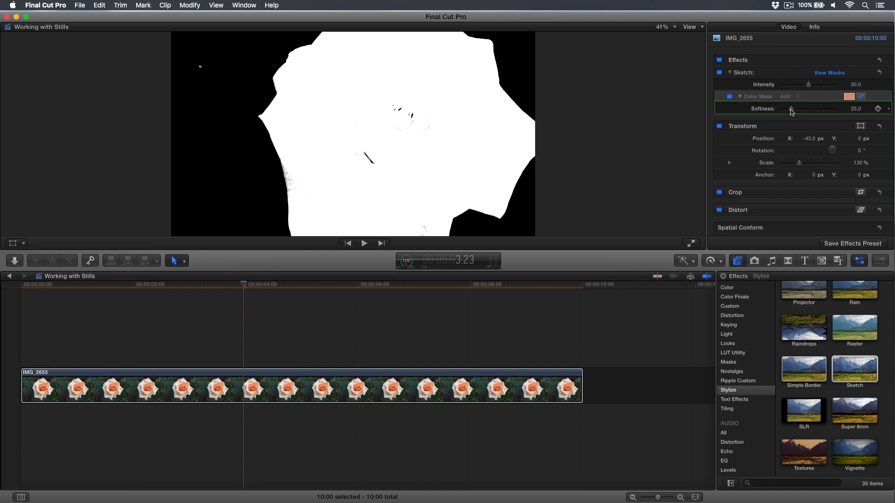
{"action": "left_click_drag", "start_coordinate": [790, 109], "coordinate": [801, 110]}
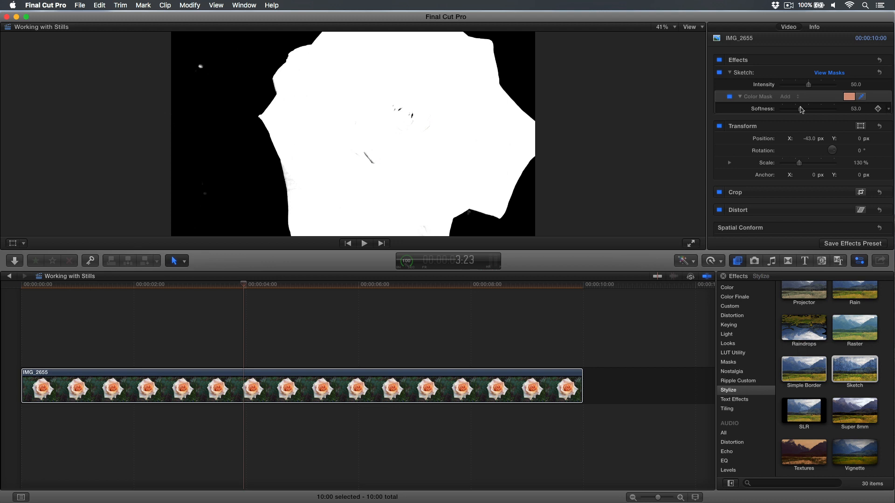
{"action": "left_click", "coordinate": [829, 73]}
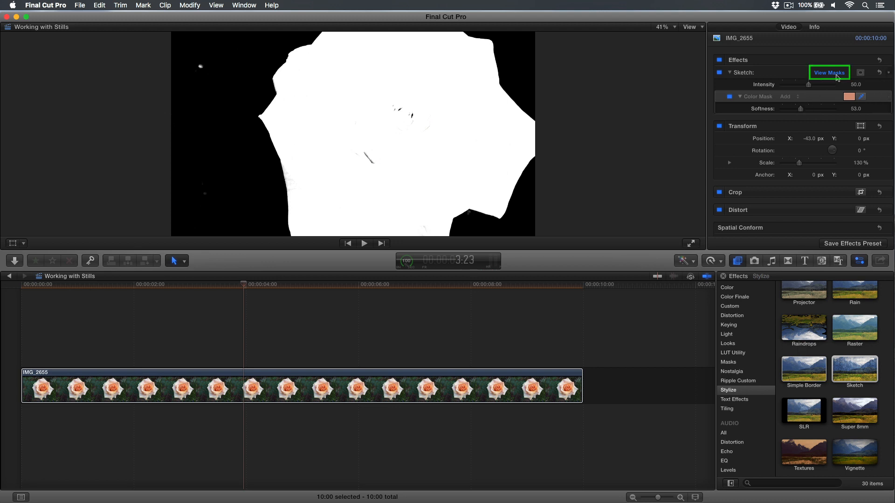
{"action": "left_click", "coordinate": [829, 73]}
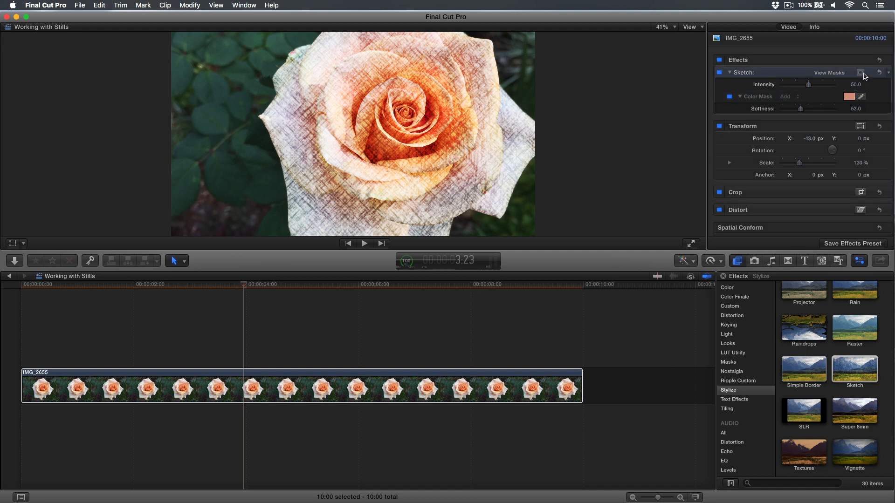
Invert the Sketch mask so only the background is sketched, and play from near the start
{"action": "left_click", "coordinate": [862, 73]}
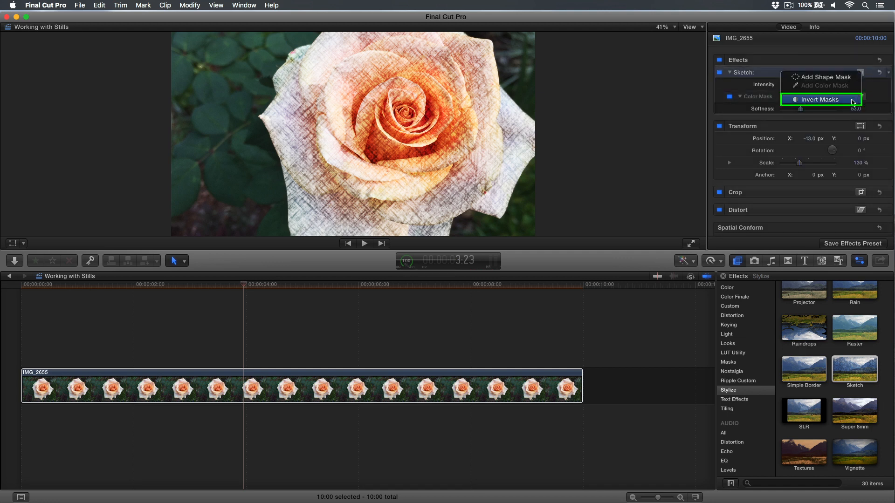
{"action": "left_click", "coordinate": [819, 100]}
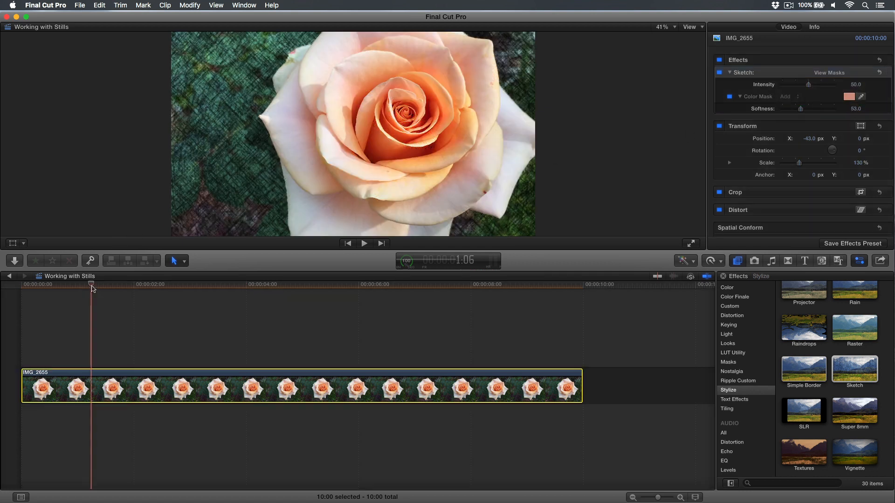
{"action": "left_click", "coordinate": [363, 243]}
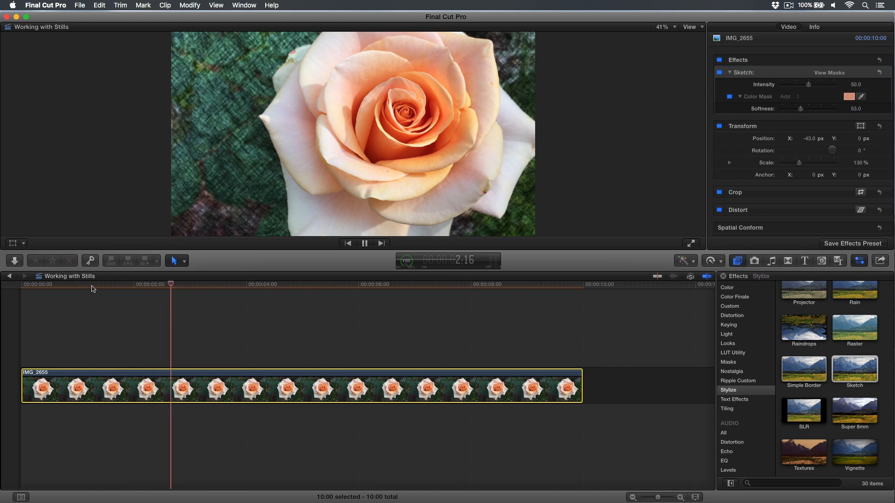